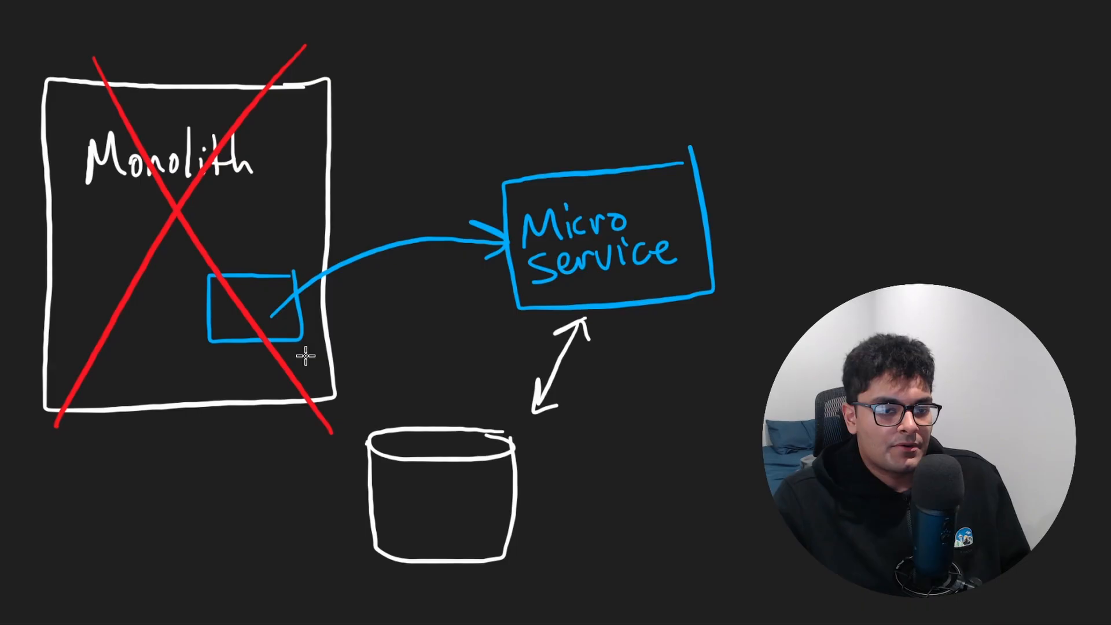
mouse_move(468, 392)
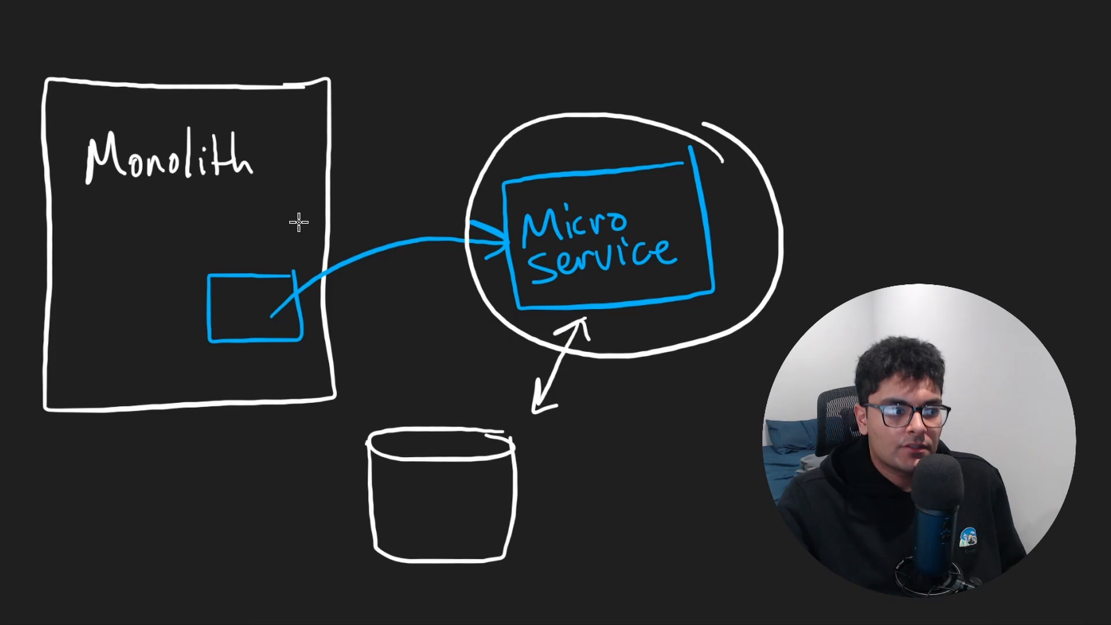
mouse_move(483, 50)
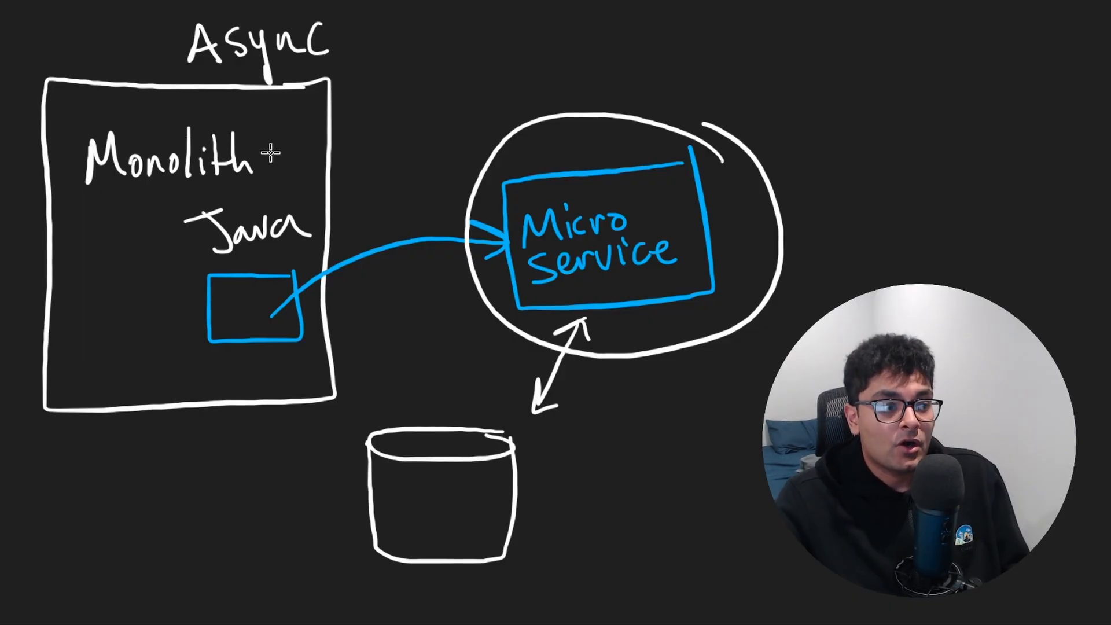
mouse_move(364, 57)
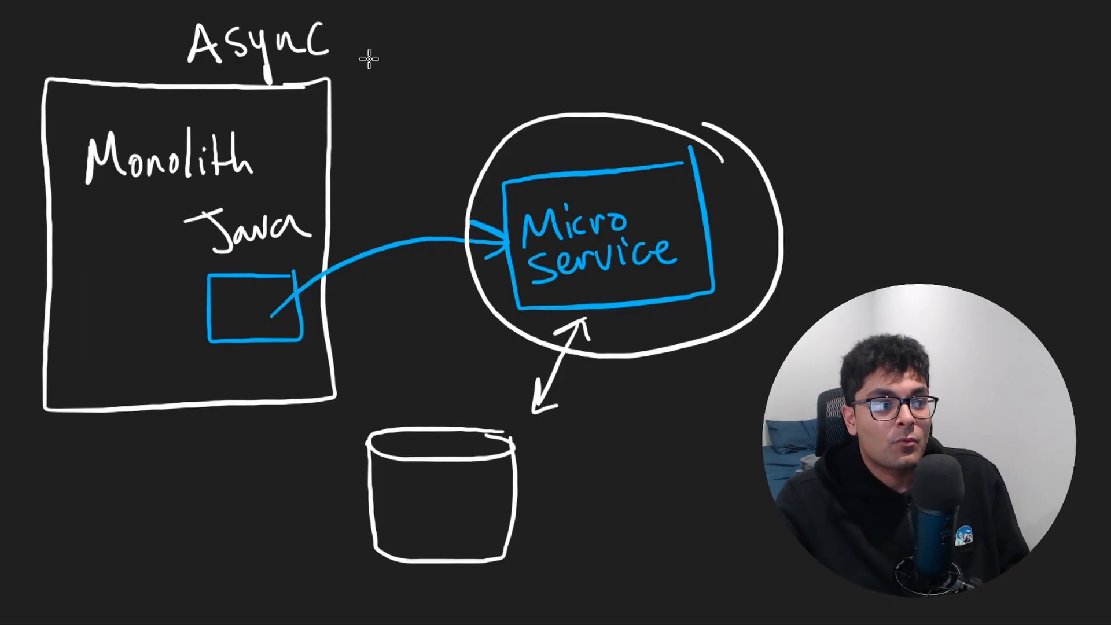
- Handwrite the label text near the Monolith box with the white pen
text(Block)
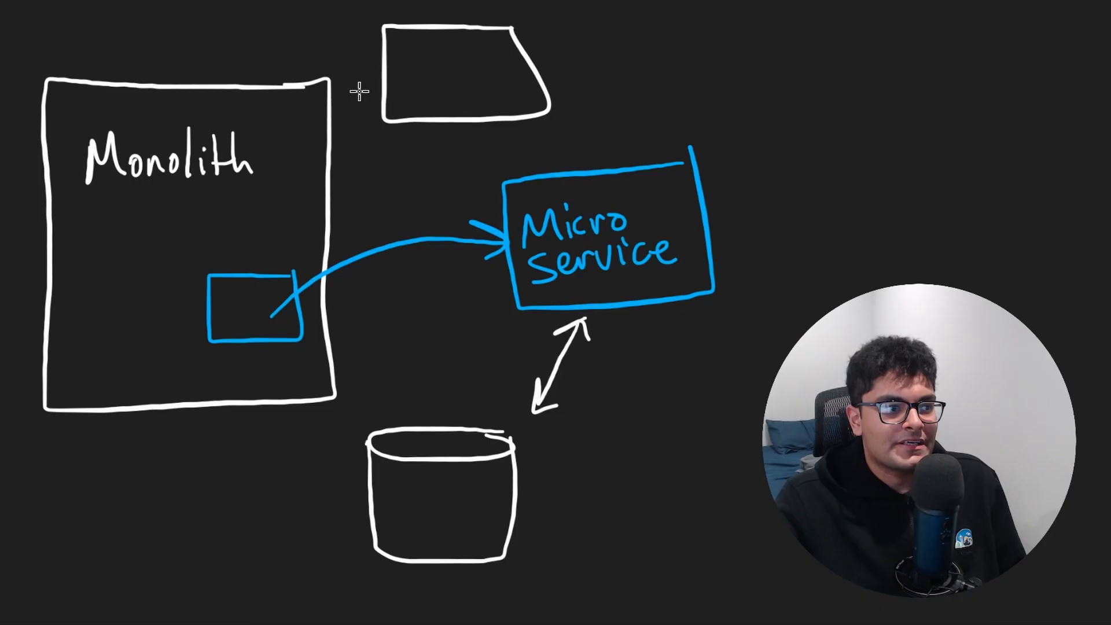
- Erase the circle and the Async and Java labels across the top of the canvas
drag(149, 73, 327, 36)
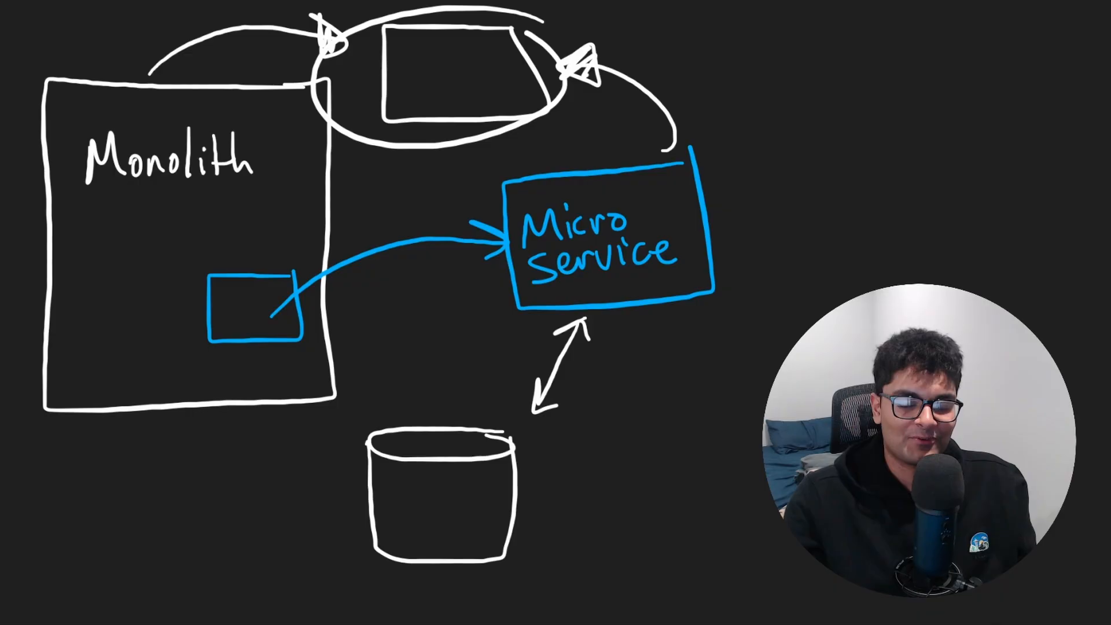
mouse_move(747, 150)
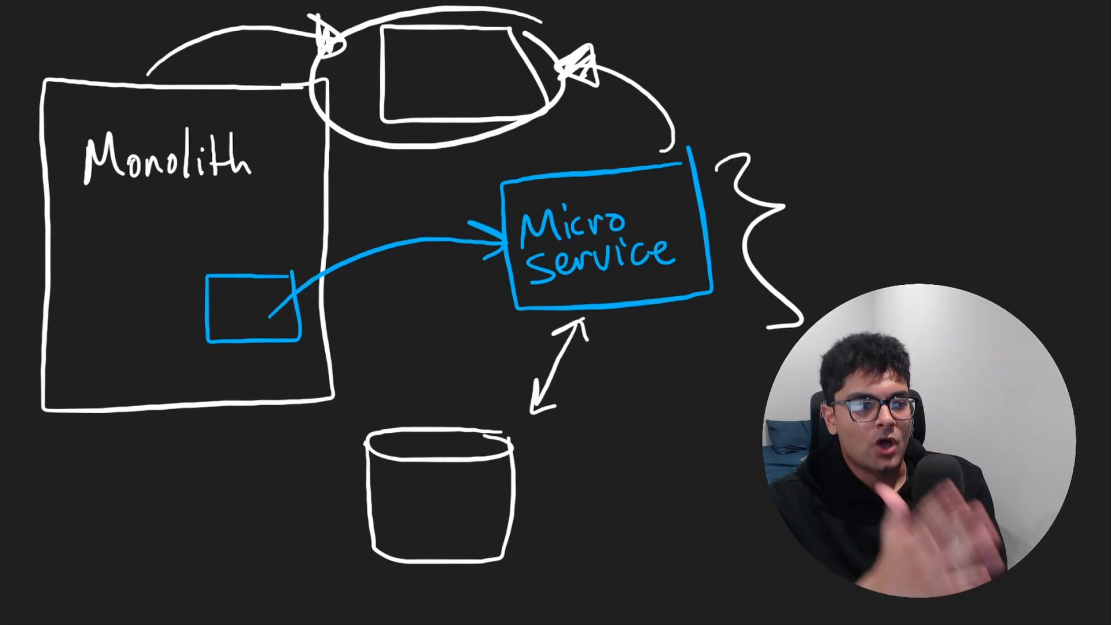
mouse_move(176, 340)
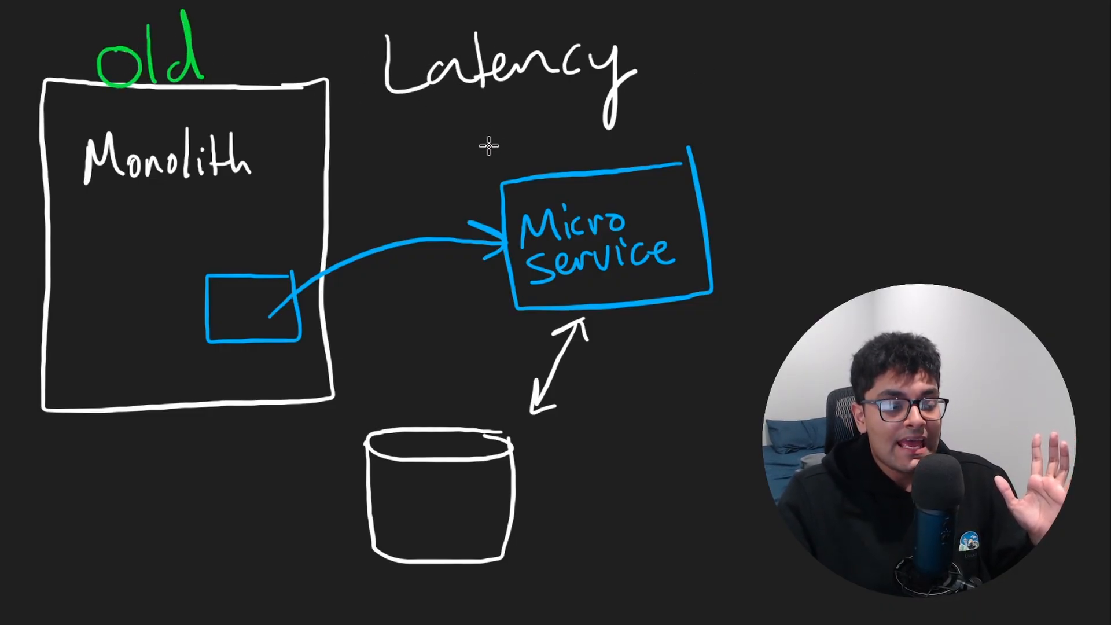
- Write 'New' in green above the Micro Service box, matching the Old label
text(New)
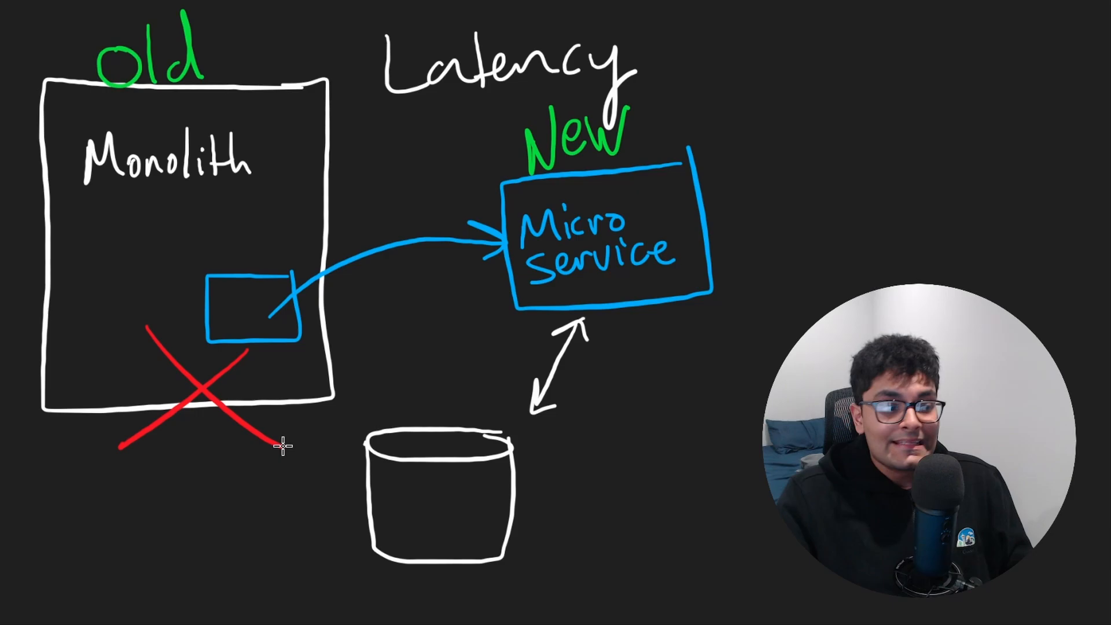
drag(64, 193, 273, 177)
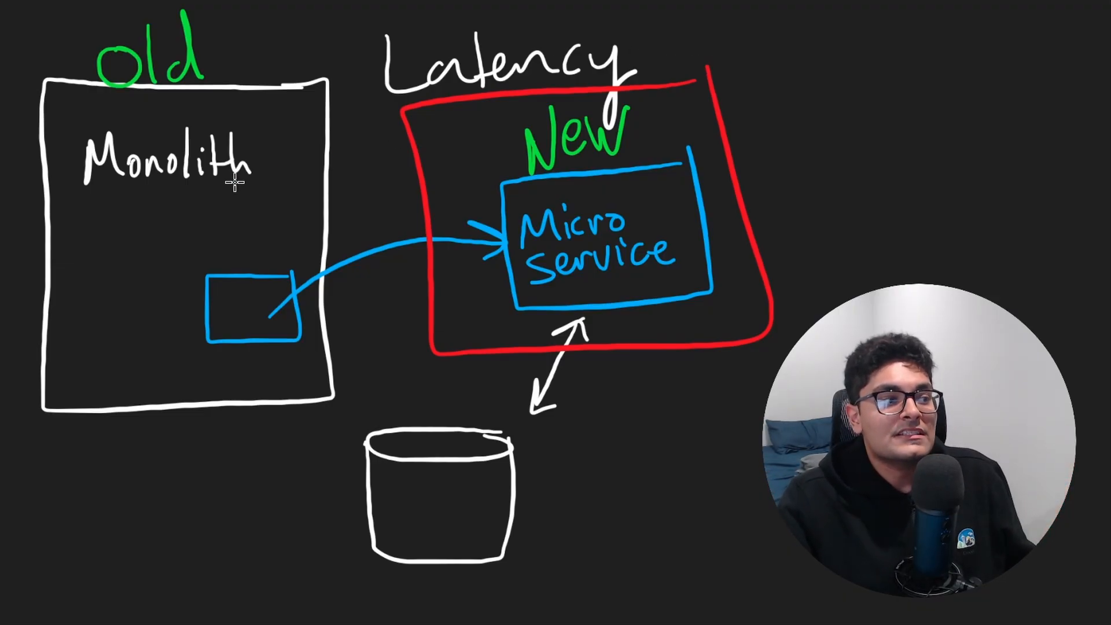
mouse_move(287, 190)
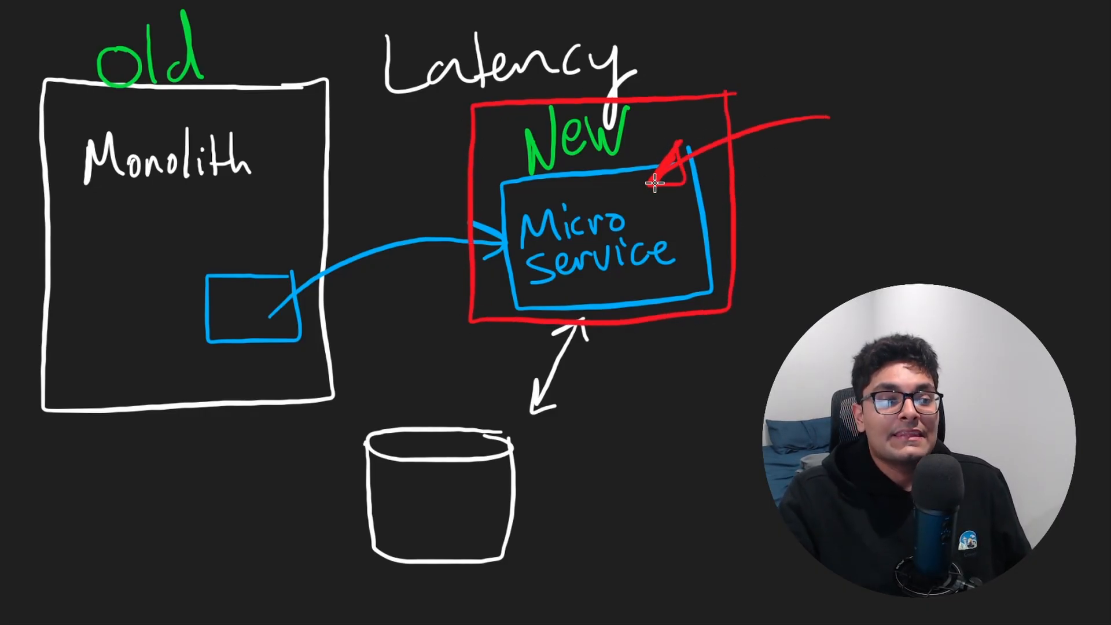
mouse_move(662, 178)
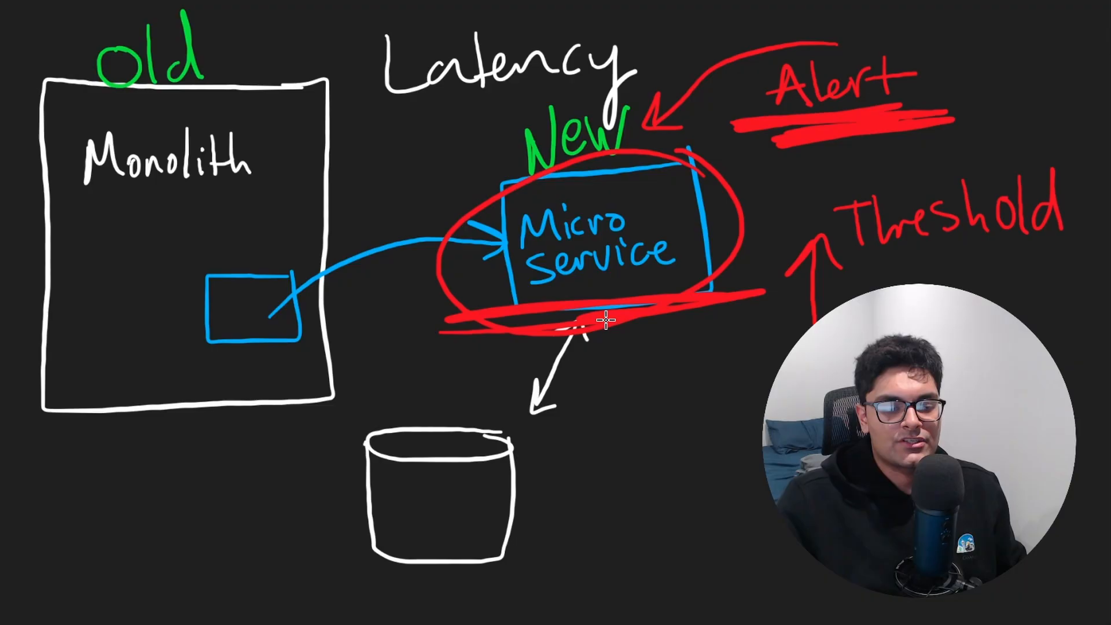
mouse_move(571, 294)
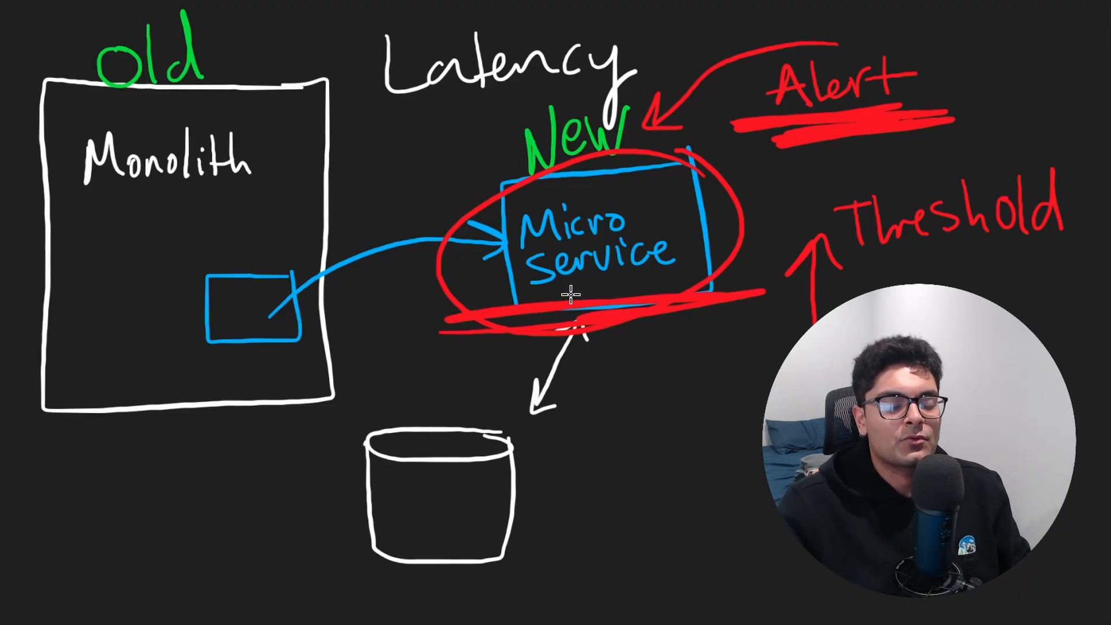
mouse_move(444, 50)
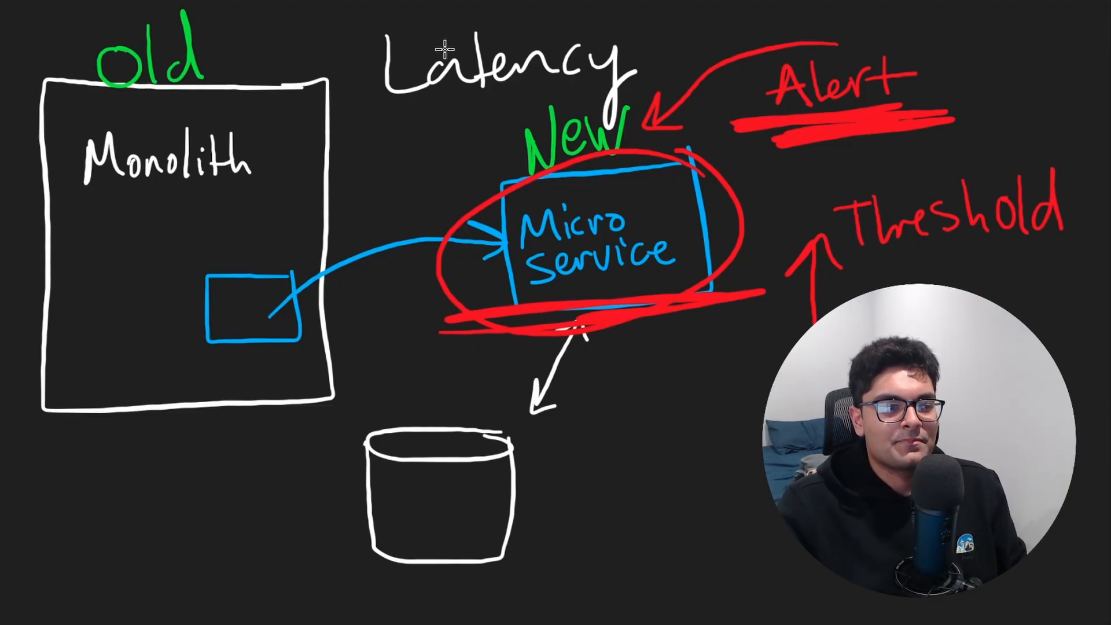